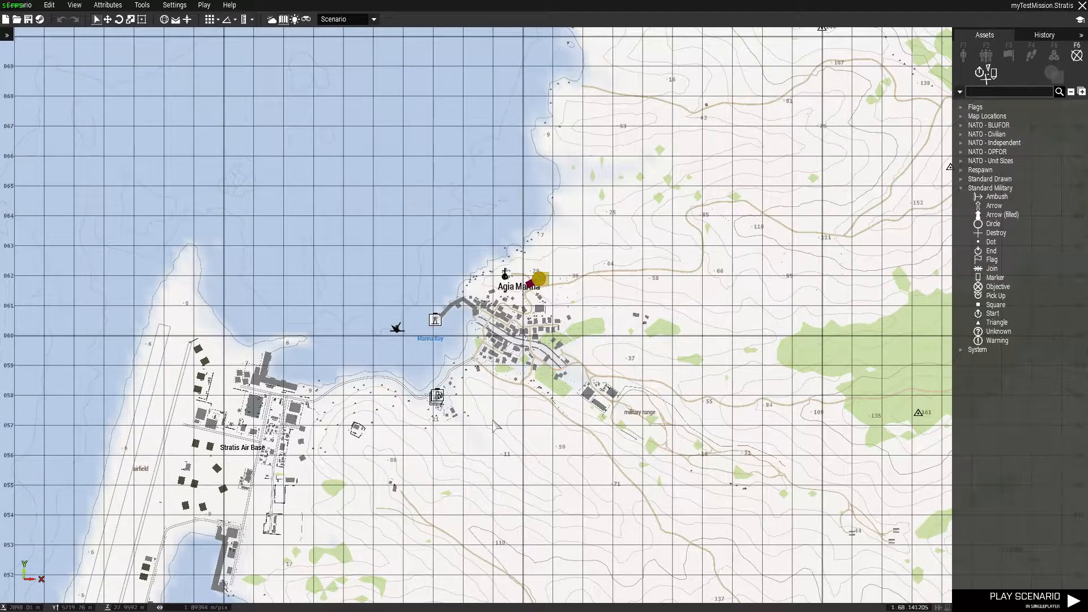
- Zoom the 2D map in and back out over Agia Marina harbour and Marina Bay
scroll(up, 3)
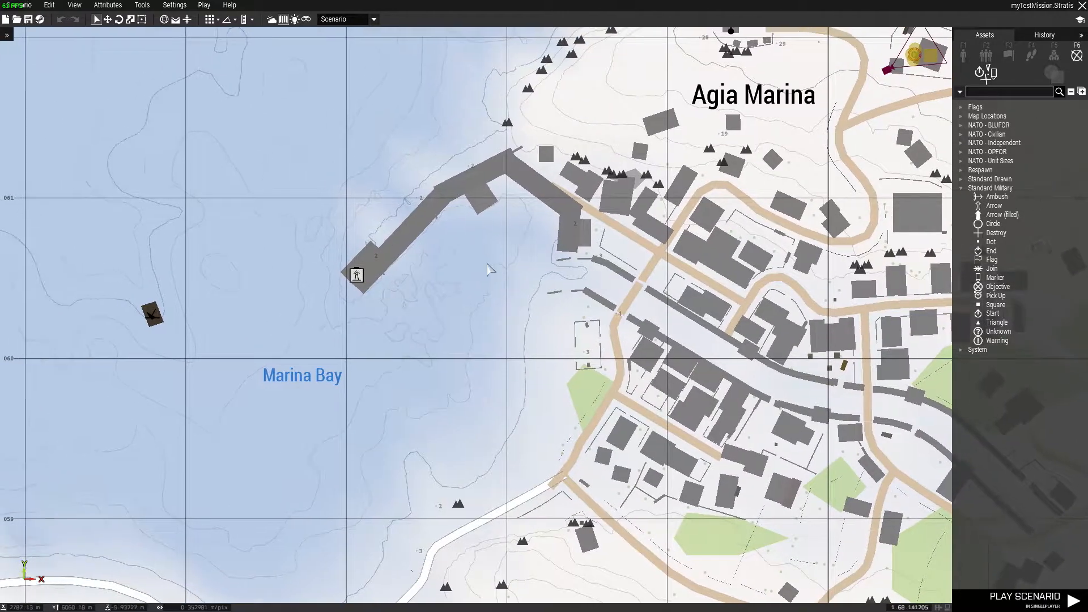
scroll(down, 3)
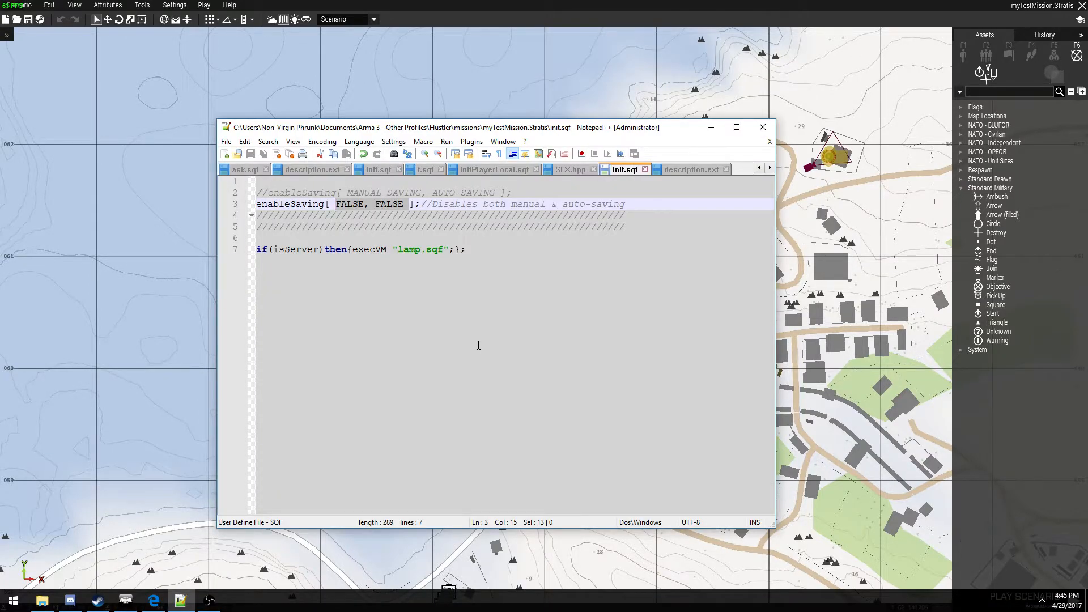
- Highlight the FALSE, FALSE arguments of enableSaving on line 3 of init.sqf
click(409, 204)
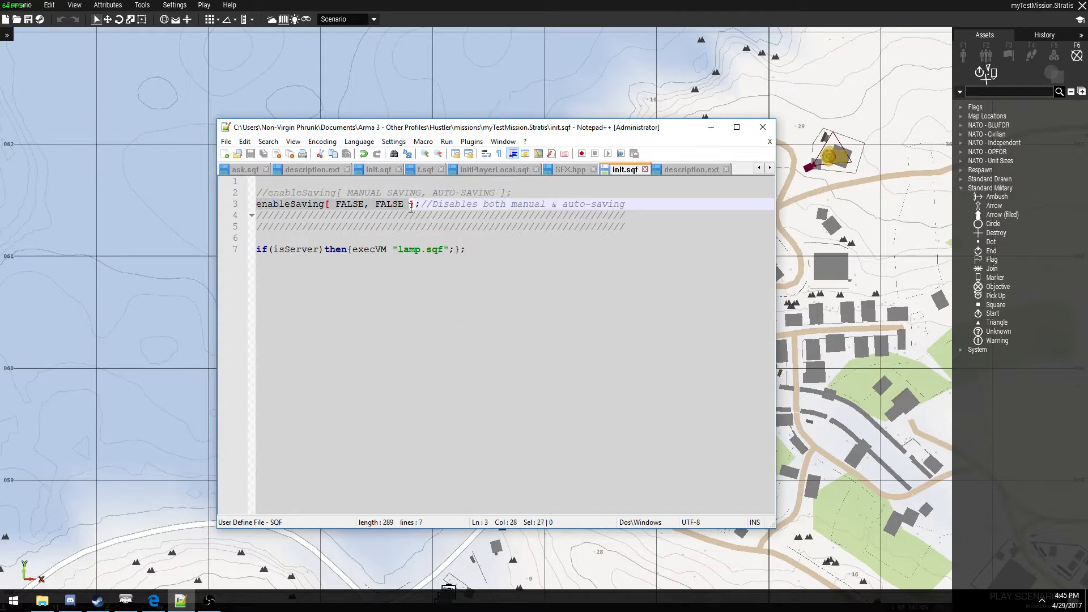
click(325, 204)
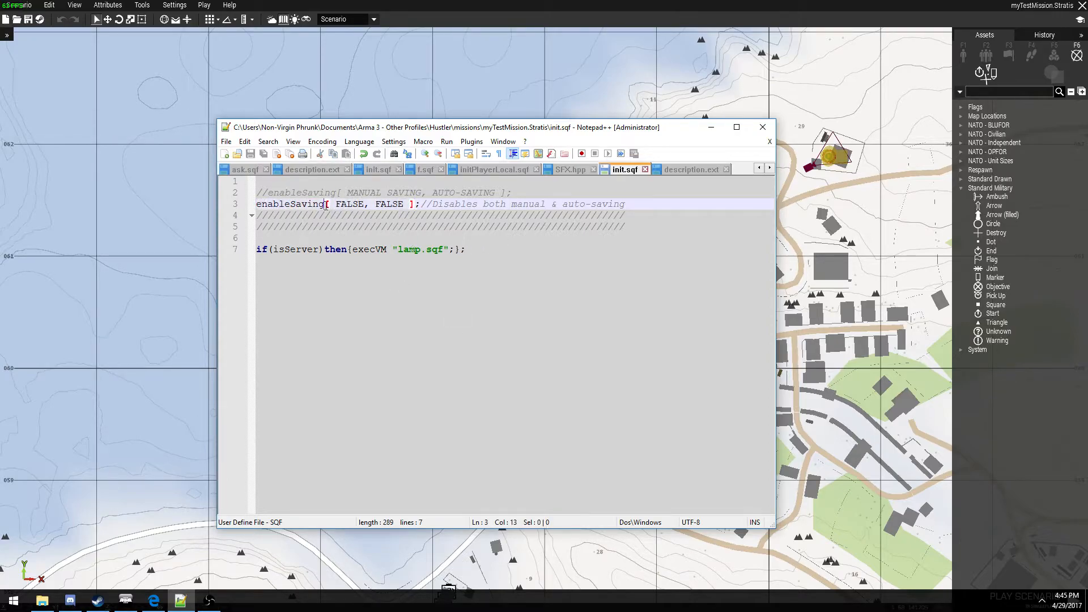
double_click(349, 204)
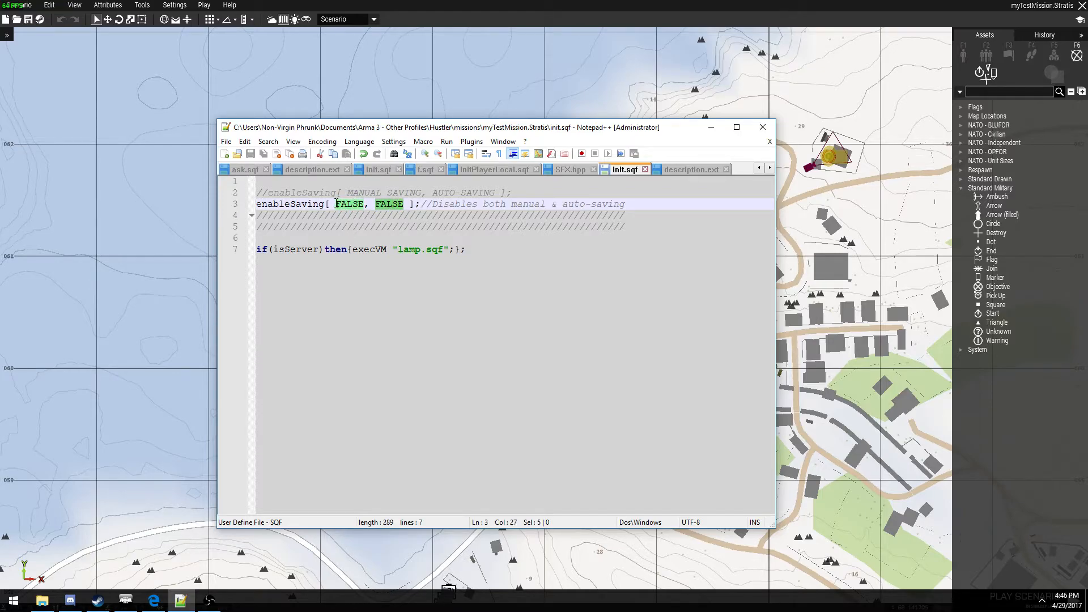
click(337, 204)
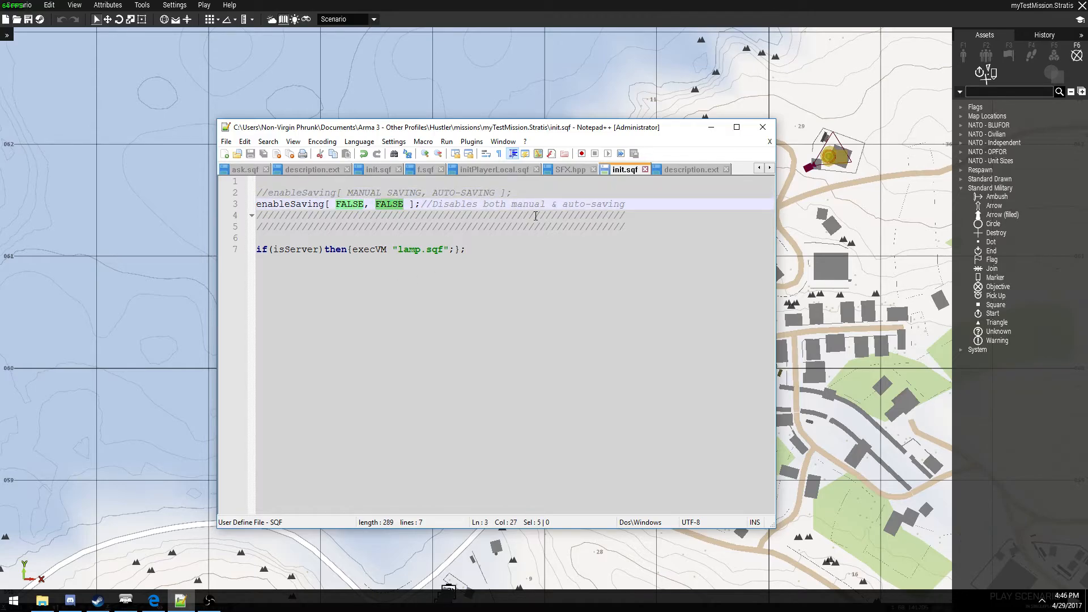
- Switch to the description.ext tab to show its SAVING=0 entry
click(690, 169)
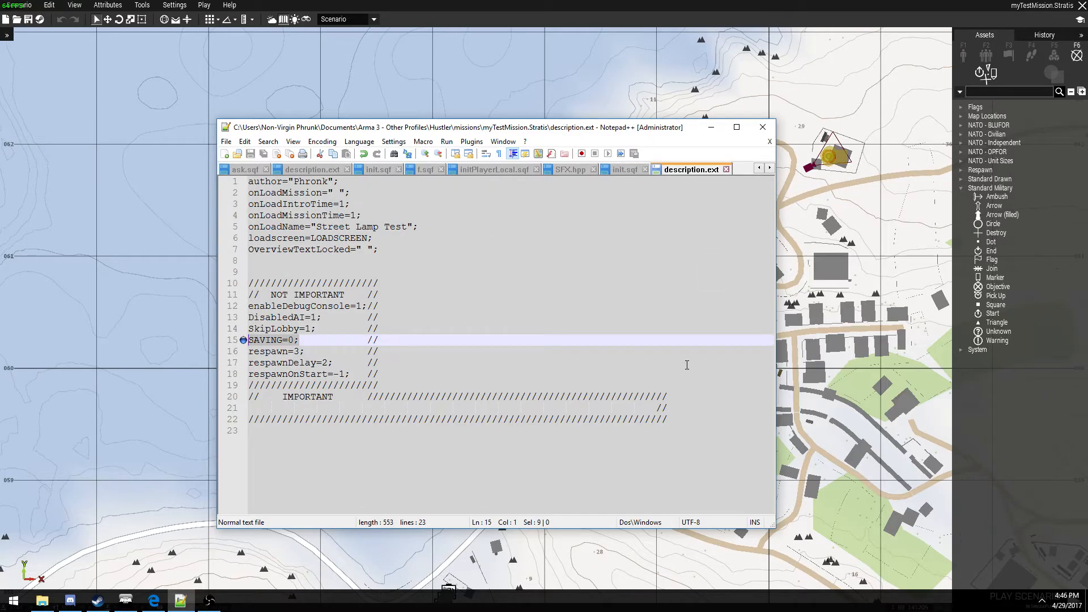
mouse_move(89, 198)
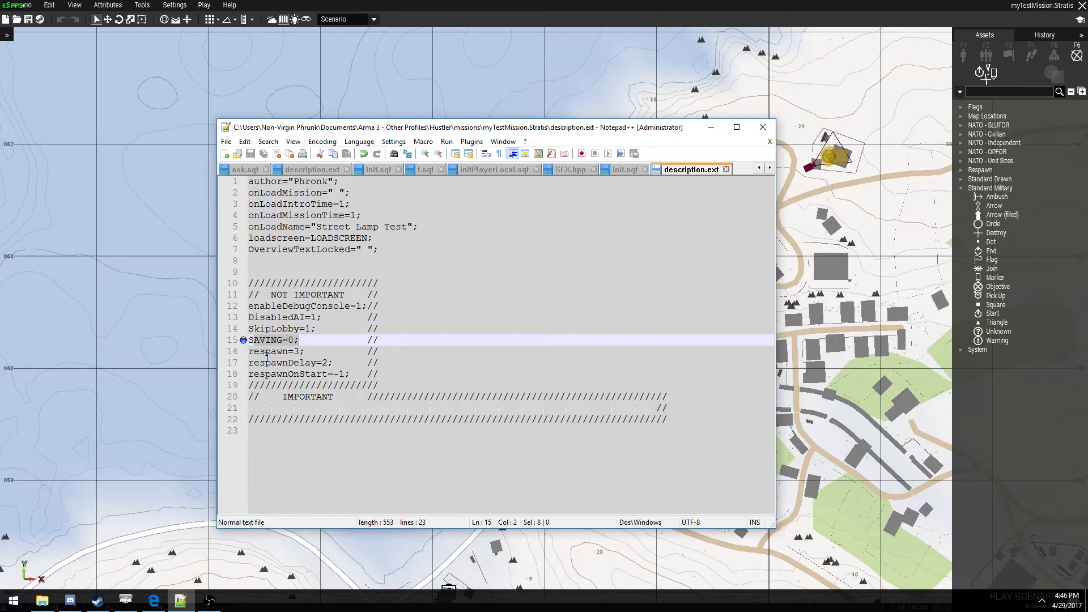
mouse_move(293, 386)
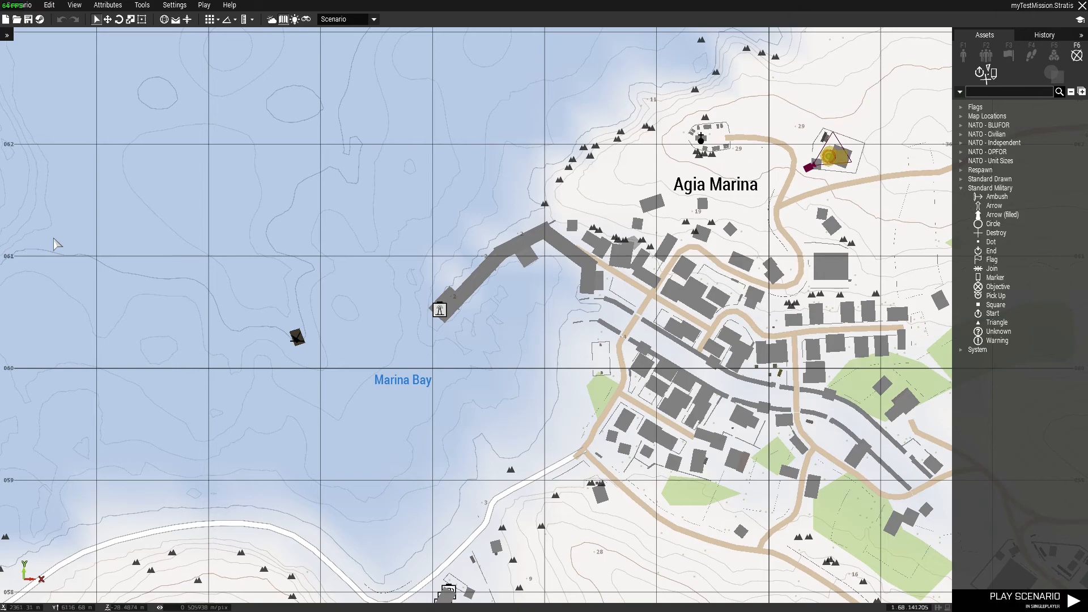
mouse_move(81, 244)
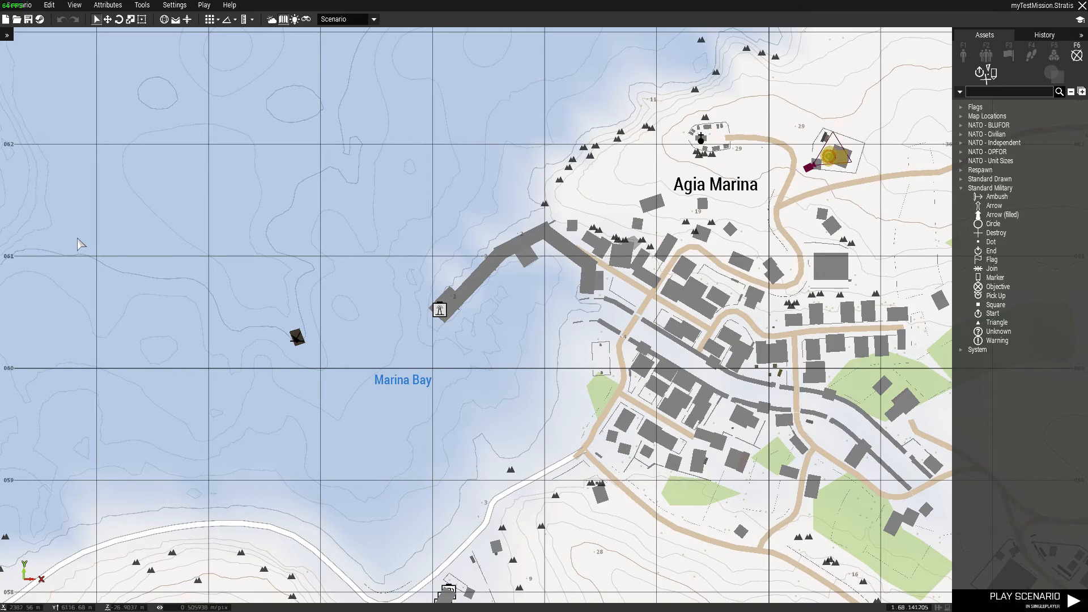